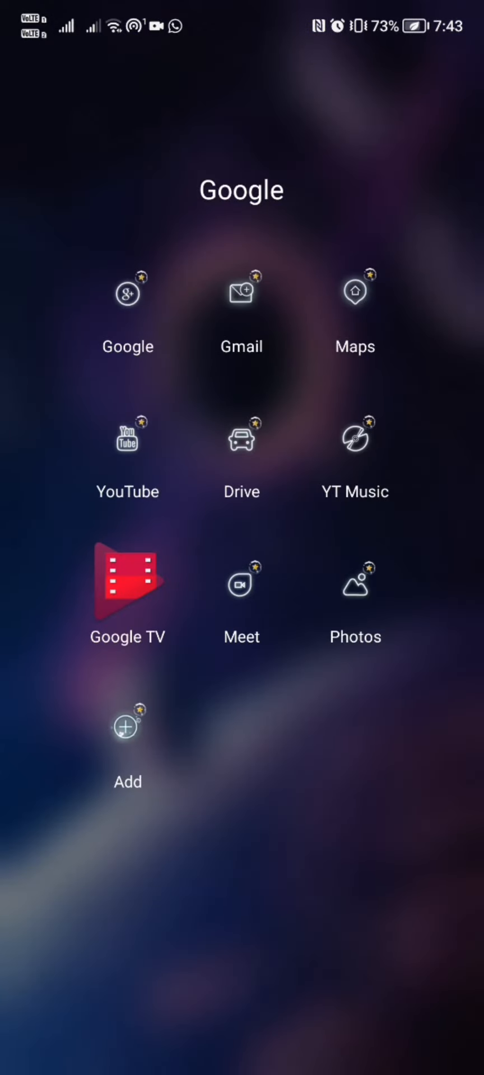
Launch Google Photos from the Google folder and browse down through the recent photo feed
left_click(356, 588)
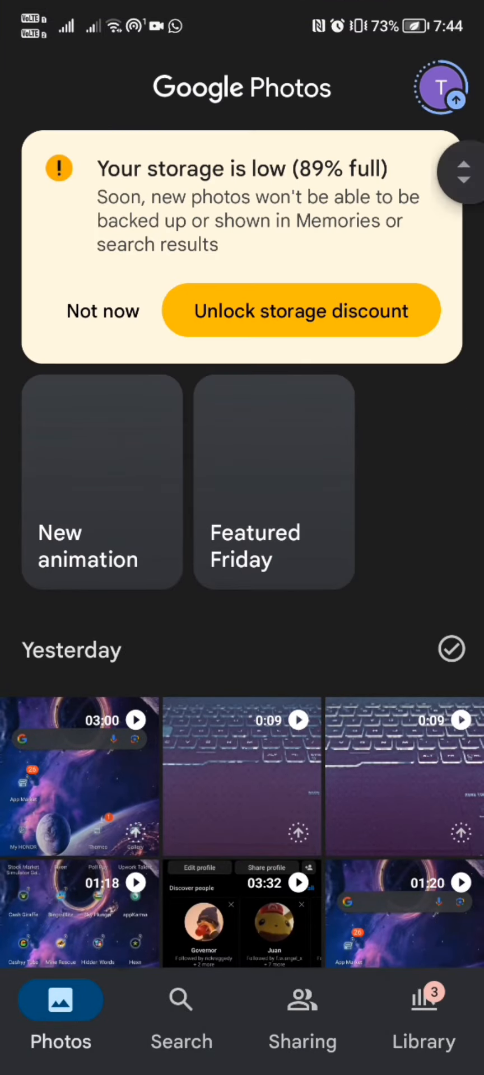
scroll("left", 3)
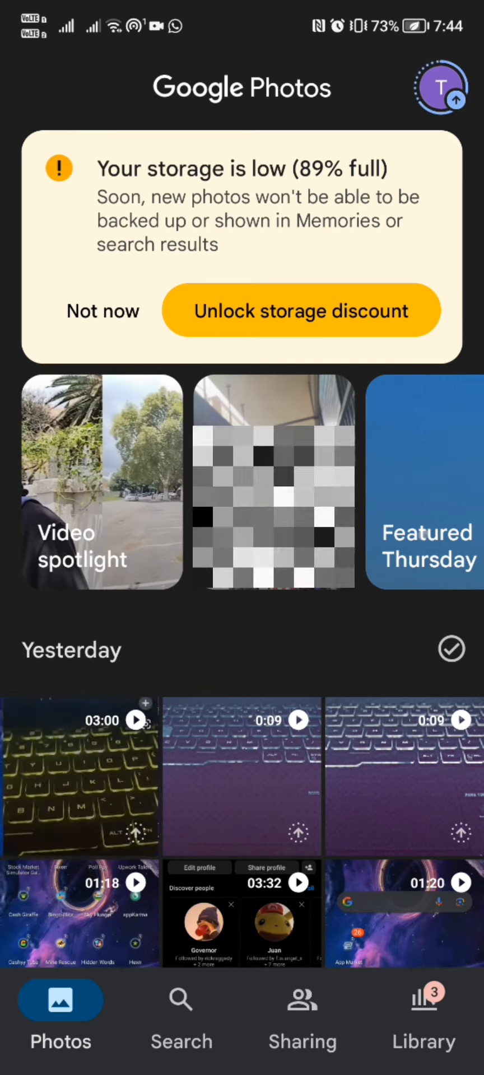
scroll("down", 3)
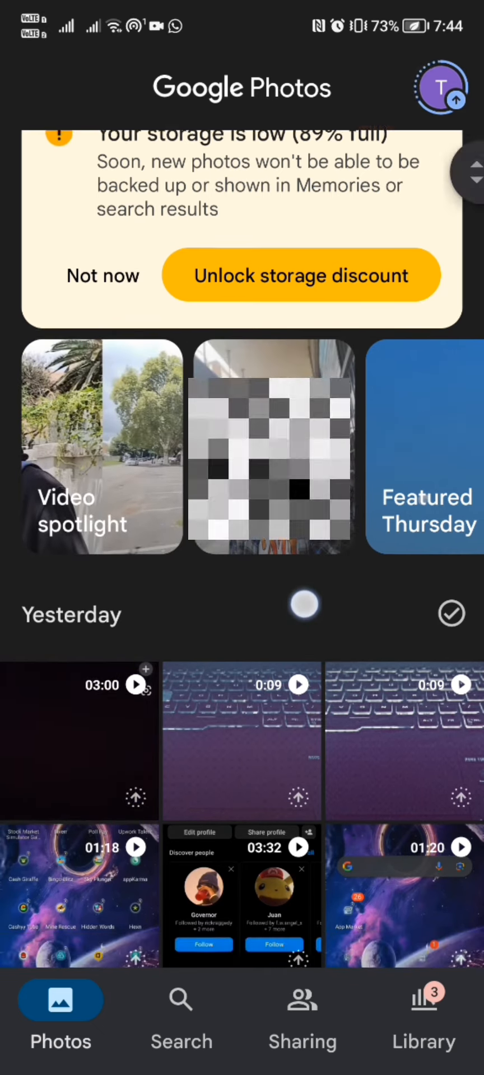
scroll("down", 3)
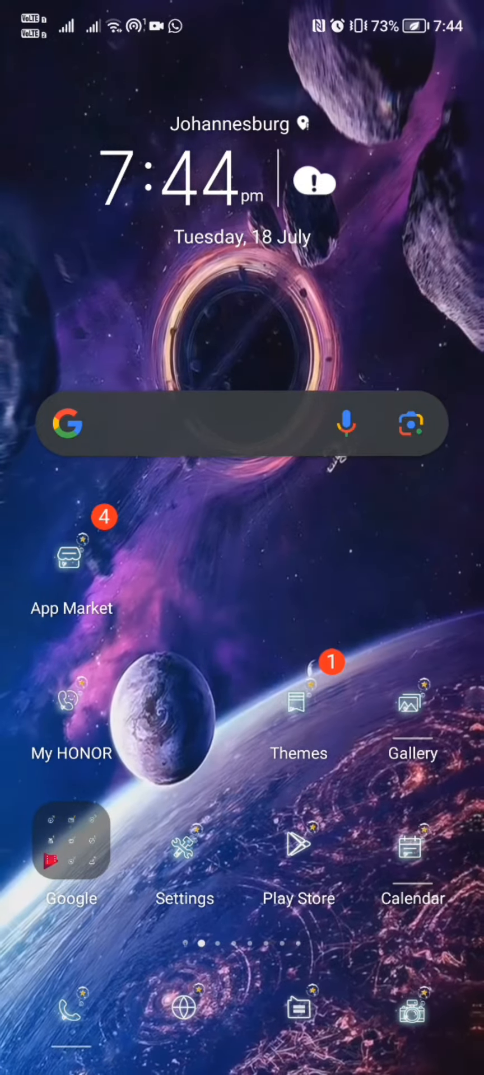
Search the Play Store for 'disk' and choose the 'disk digger' suggestion to list DiskDigger photo recovery
scroll("left", 3)
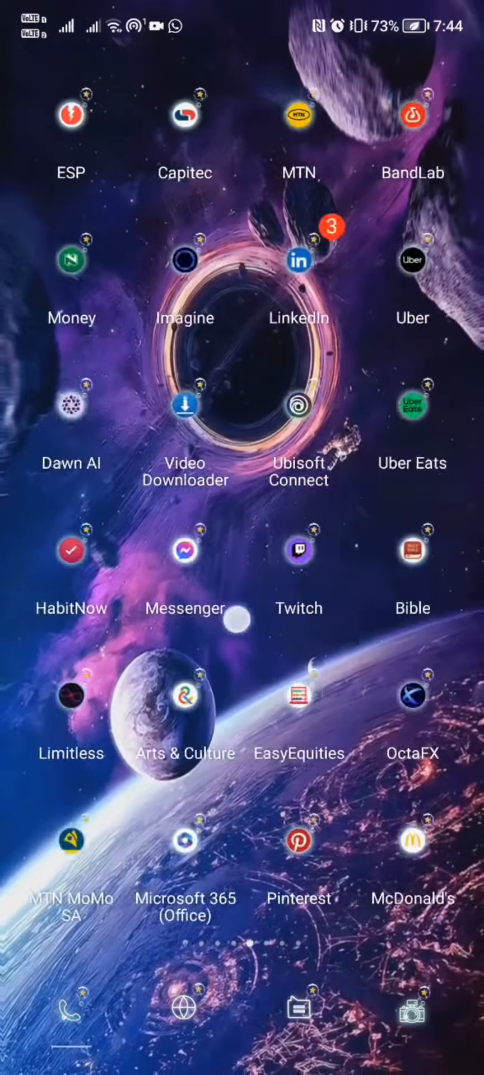
scroll("left", 3)
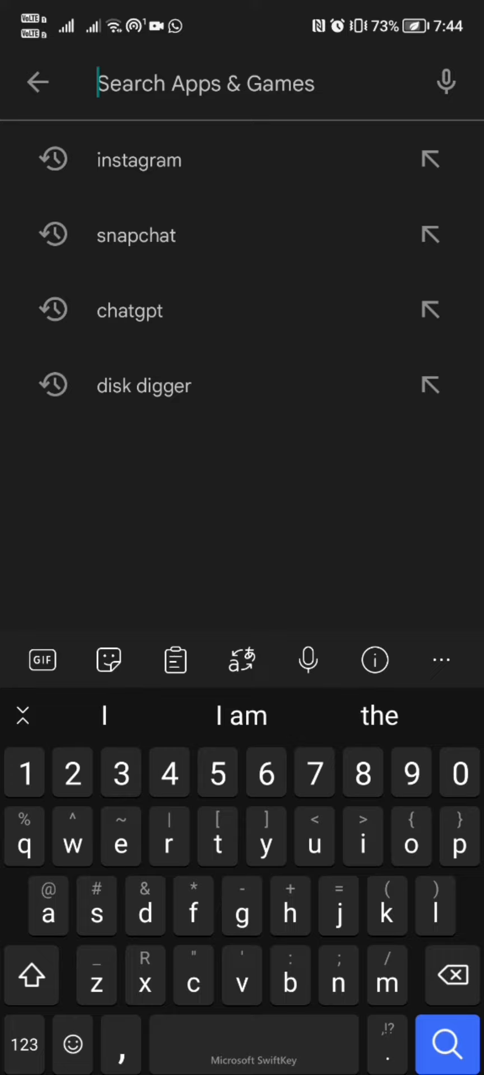
type("d")
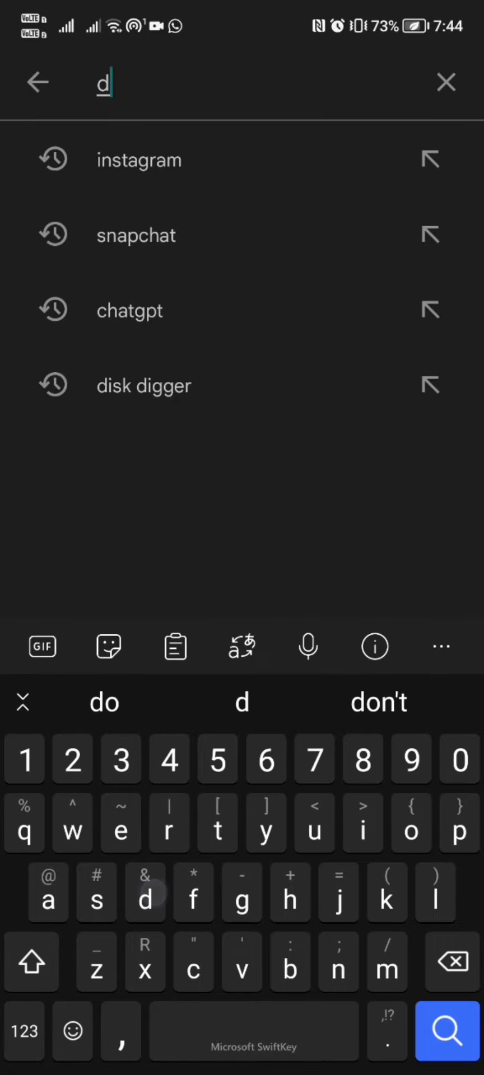
type("isk")
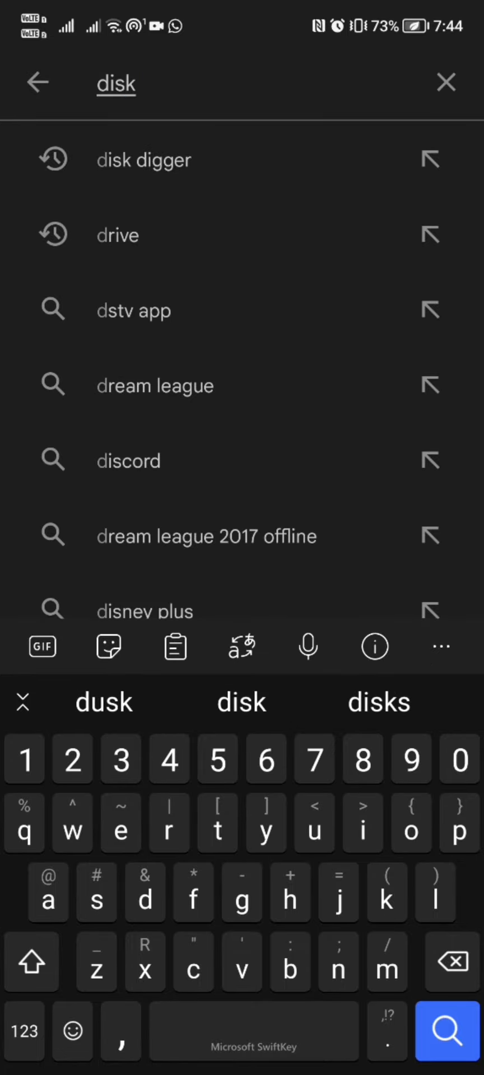
left_click(143, 160)
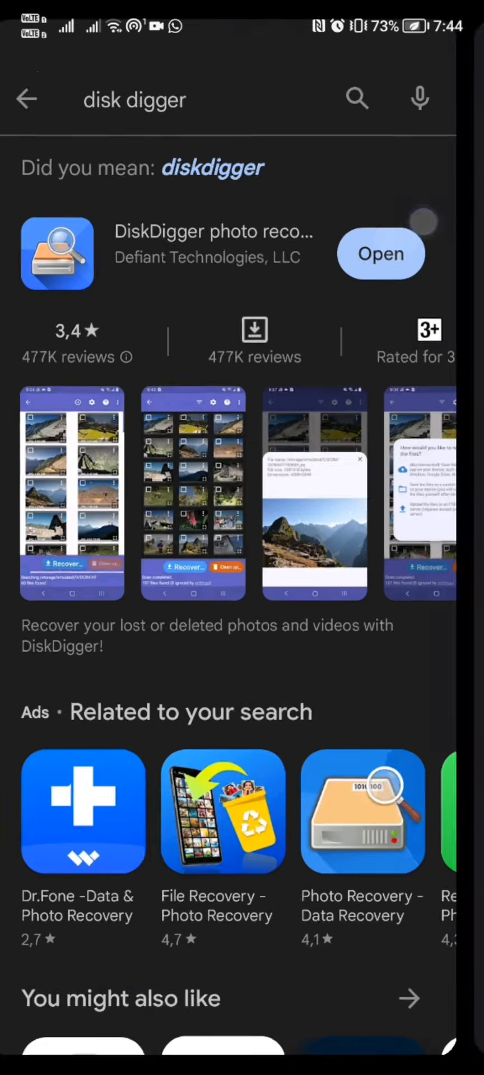
Launch the installed DiskDigger app from its Play Store listing
left_click(381, 253)
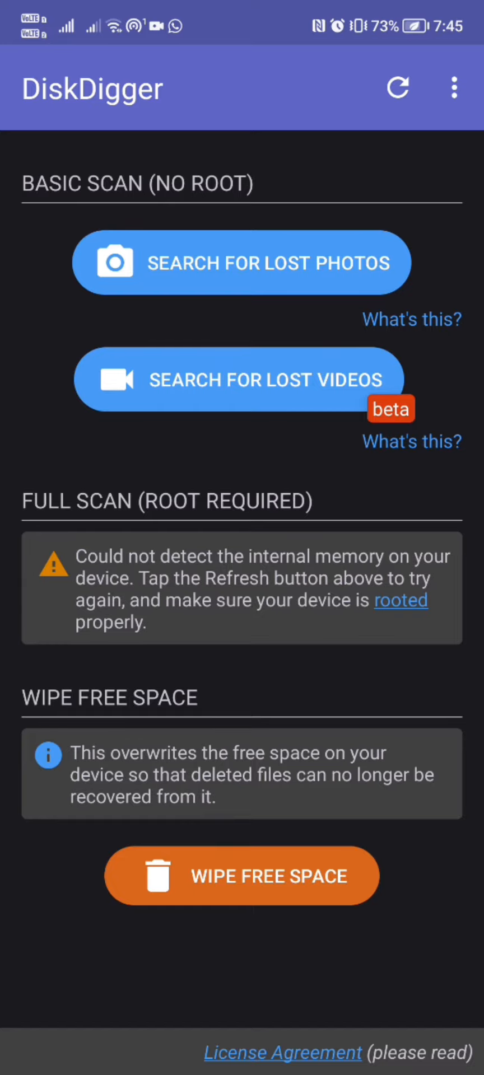
left_click(241, 262)
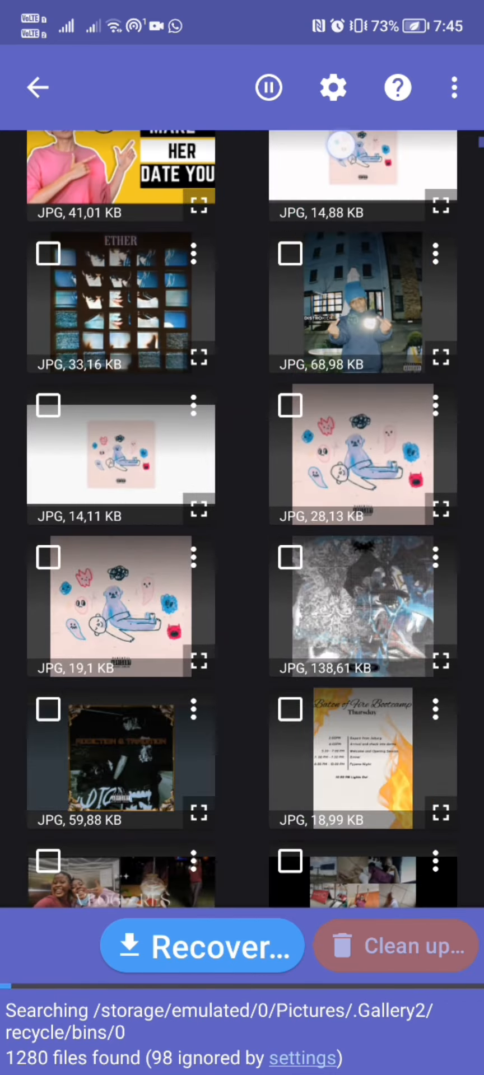
scroll("down", 3)
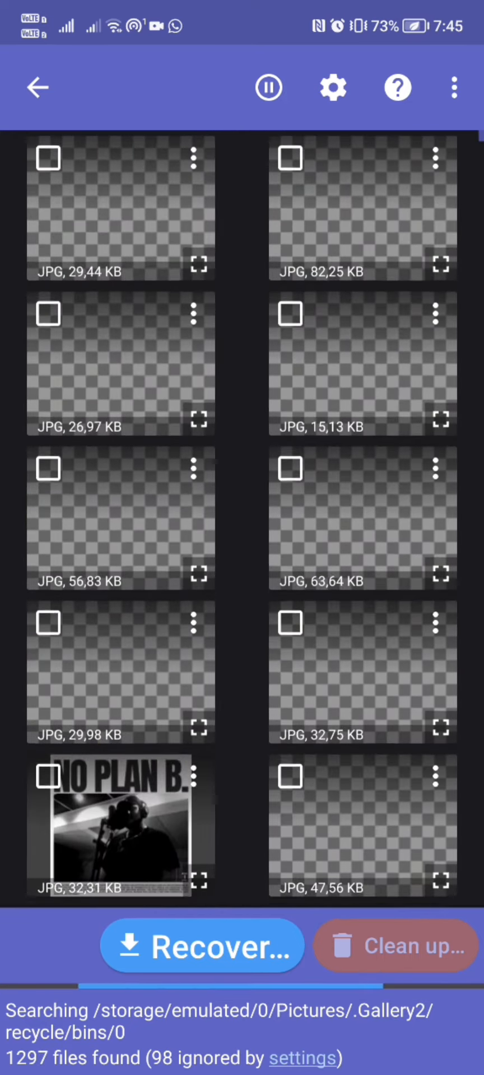
left_click(37, 88)
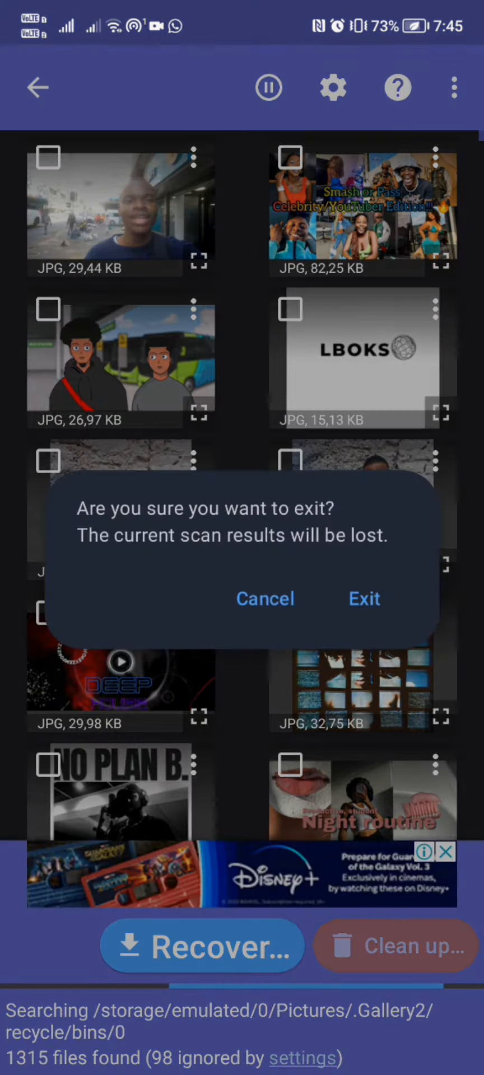
left_click(364, 598)
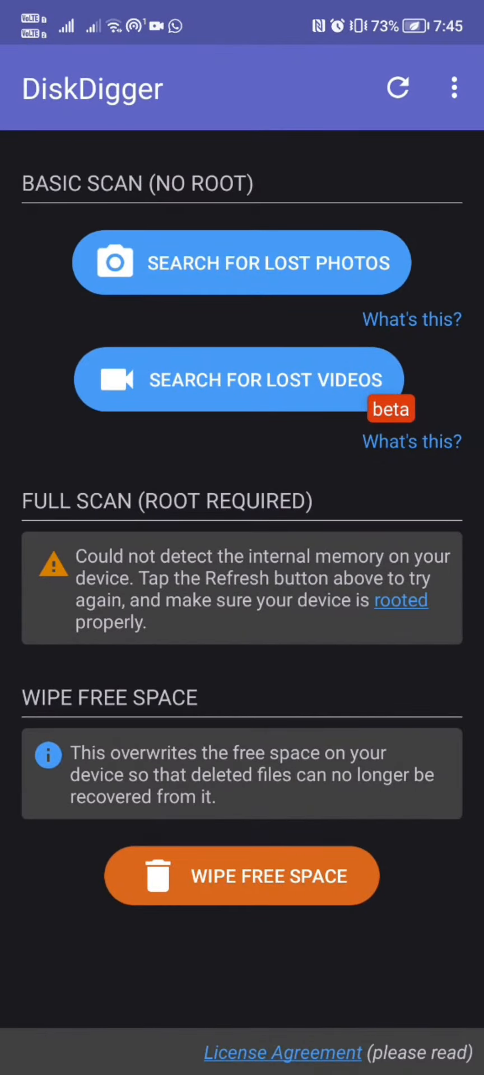
Run Search for Lost Videos and dismiss the Scan completed notice, leaving 366 recoverable files listed
left_click(242, 263)
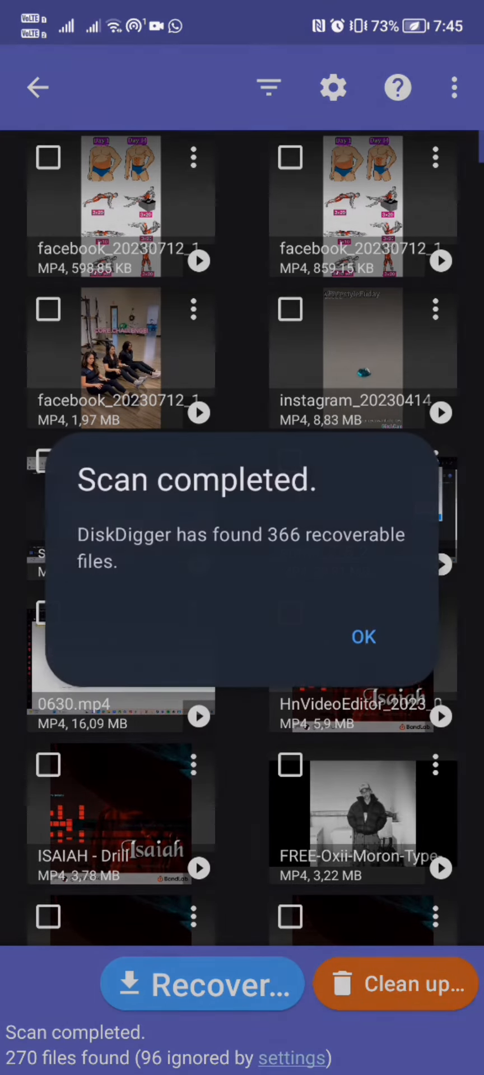
left_click(363, 637)
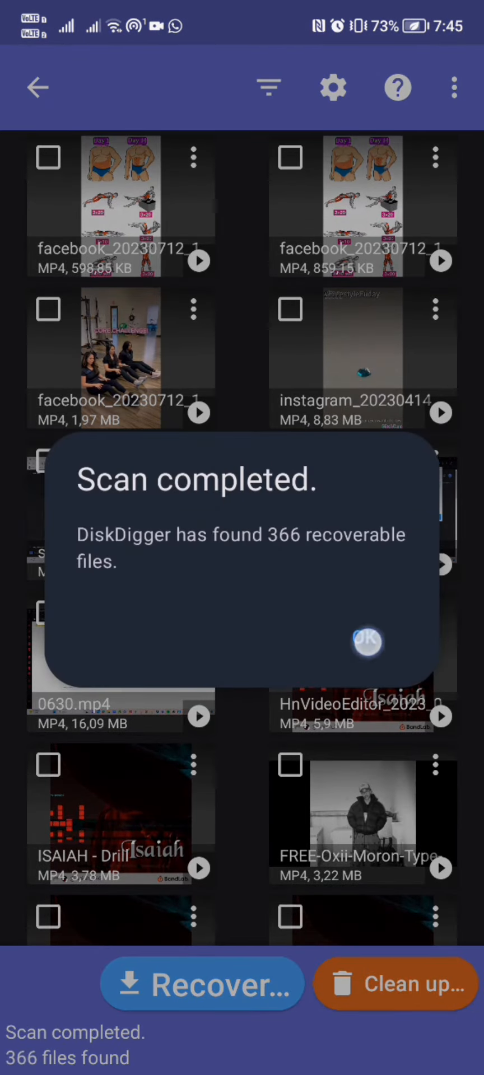
left_click(367, 641)
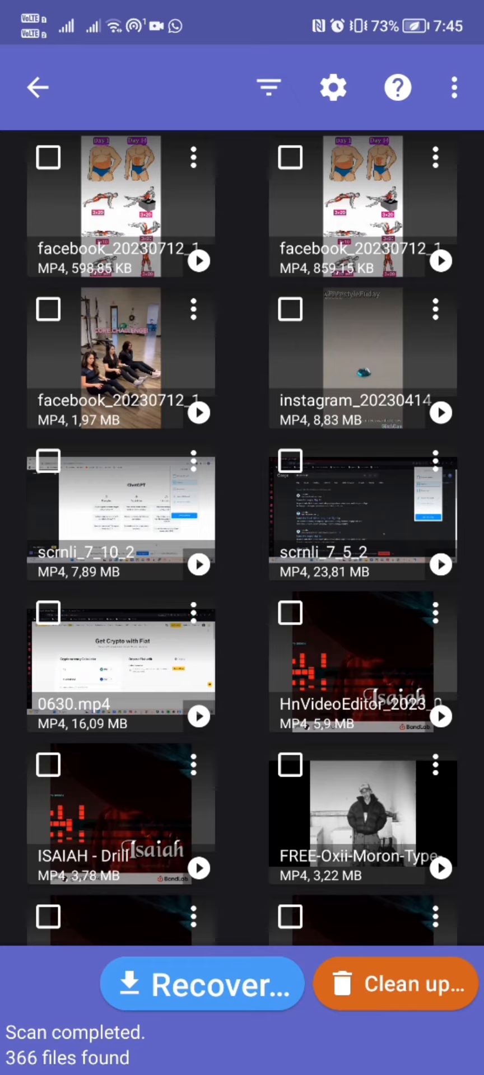